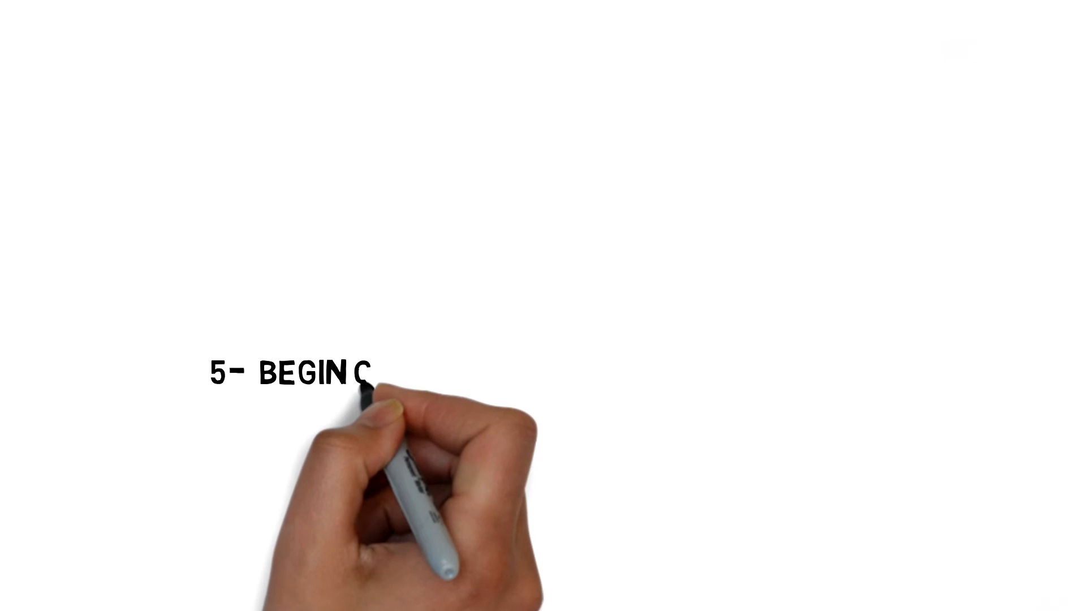
{"action": "type", "text": "CHARGING THE BAT"}
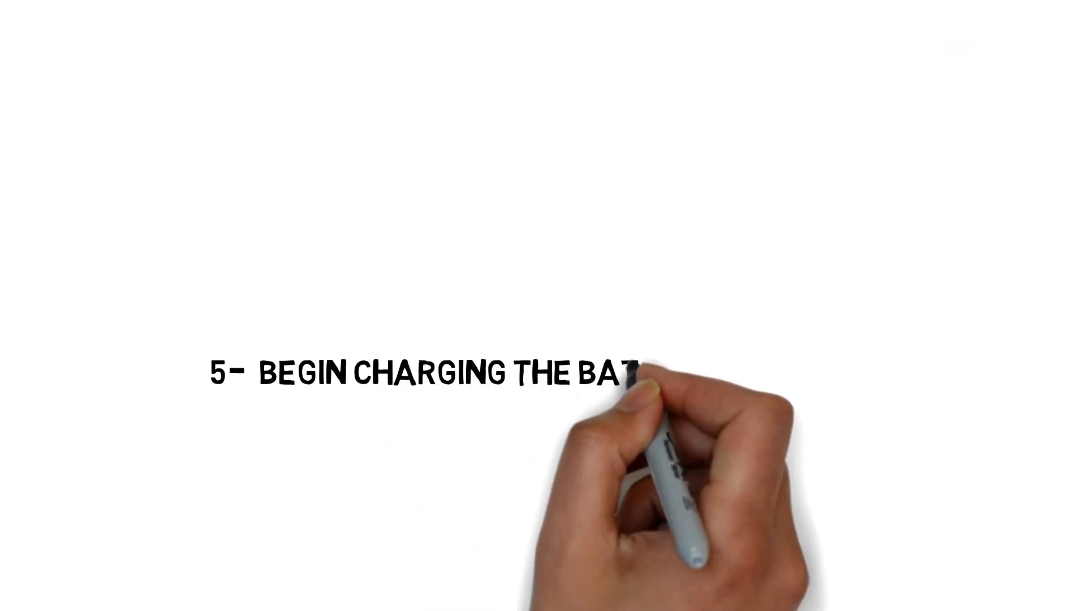